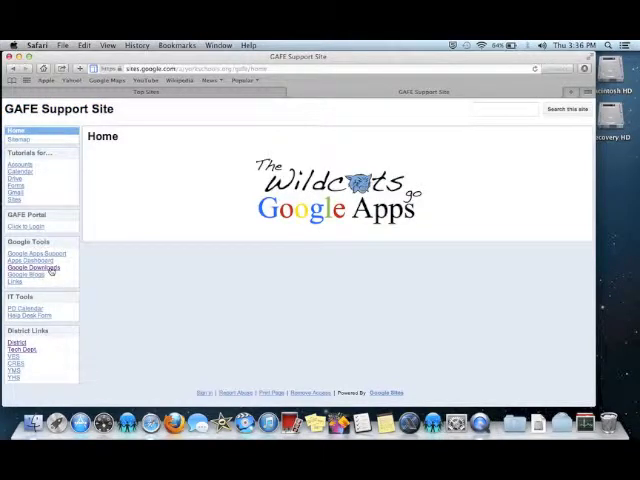
Step: Go to the Google Downloads page under Google Tools in the GAFE Support Site sidebar
left_click(33, 268)
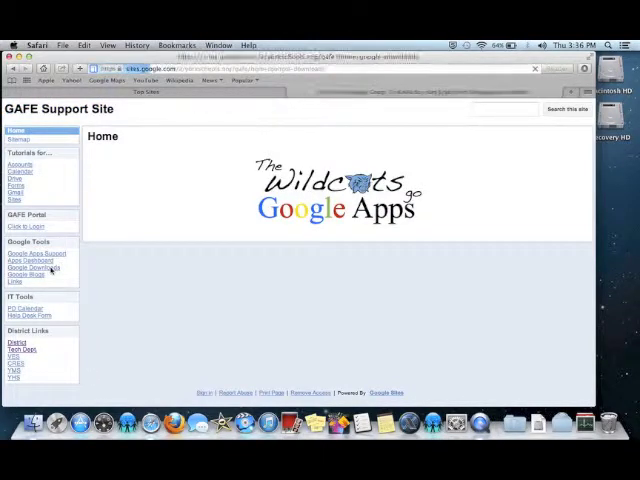
left_click(35, 268)
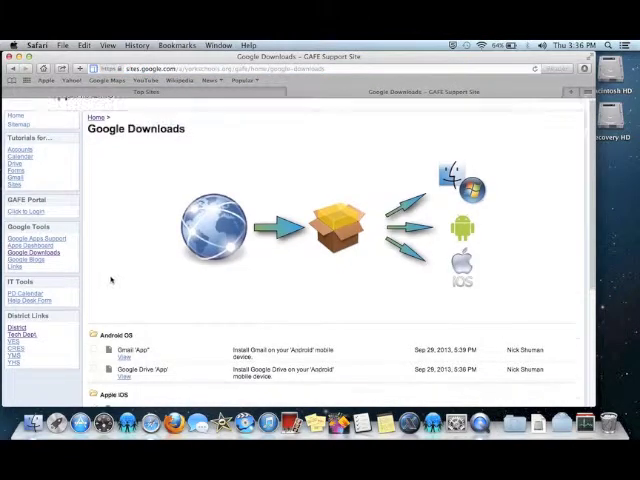
scroll("down", 3)
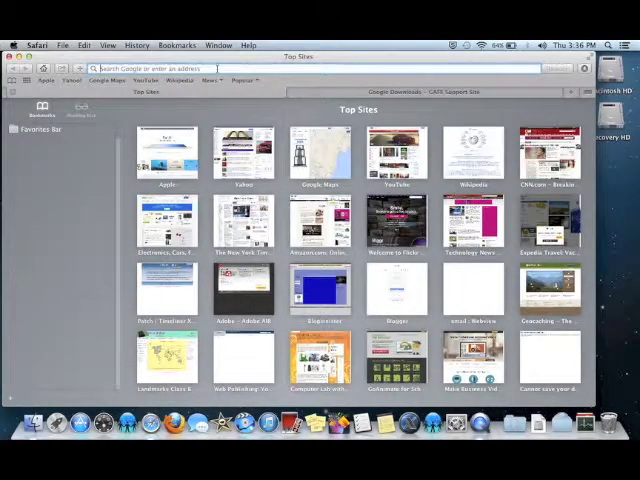
Step: Search 'download google chrome' from the address bar to reach the Chrome download page
type("download")
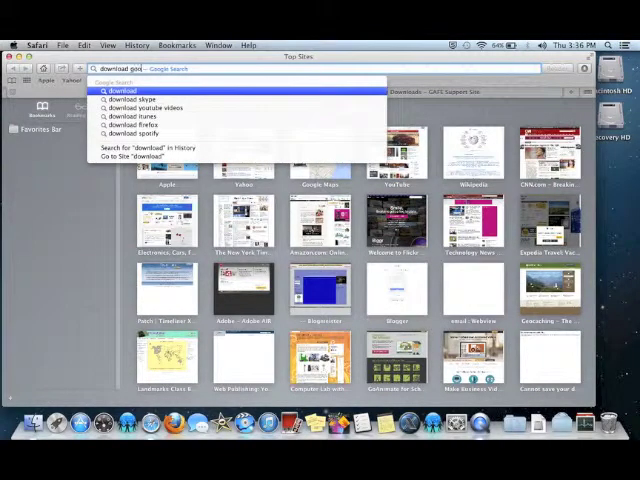
type("google chrome")
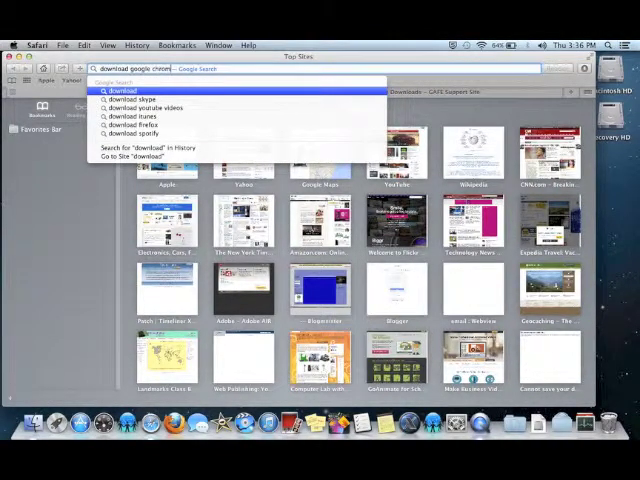
key("Return")
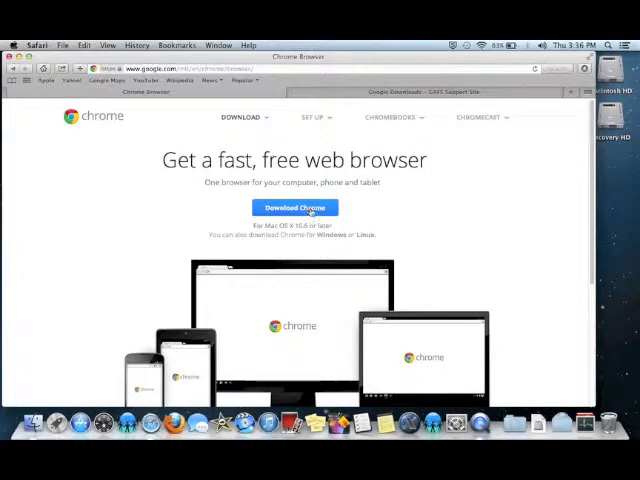
Step: Start the Chrome download and accept the terms with Accept and Install
left_click(294, 207)
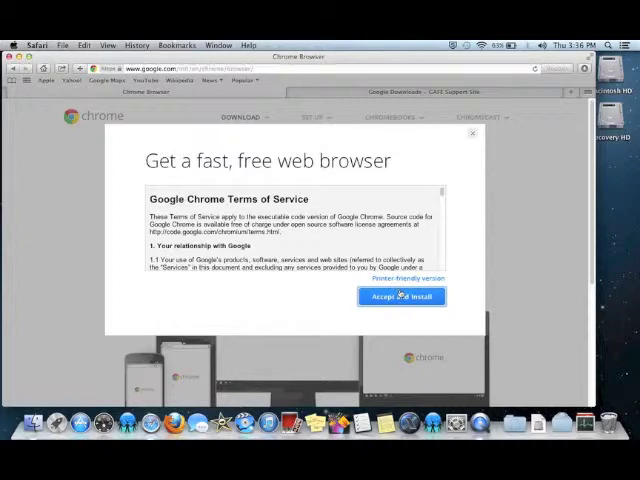
left_click(401, 296)
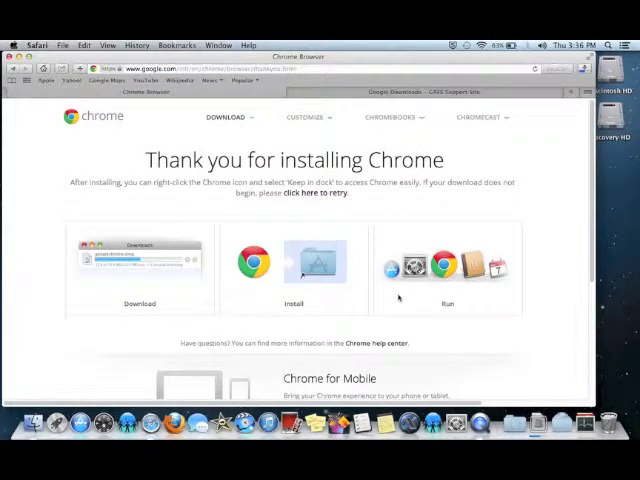
mouse_move(537, 387)
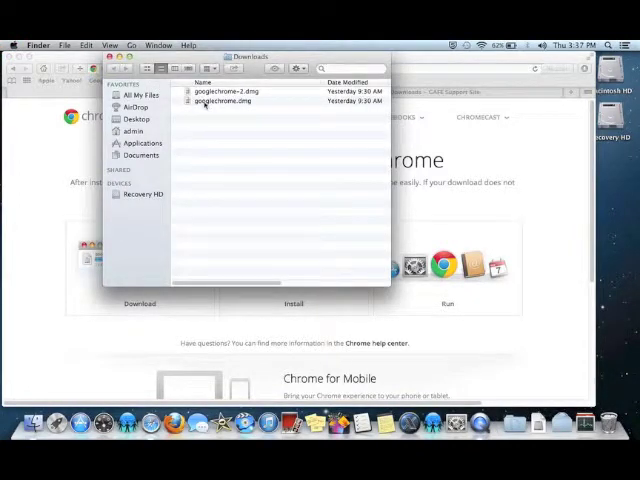
Step: Mount googlechrome.dmg from the Downloads folder so the installer window appears
left_click(222, 100)
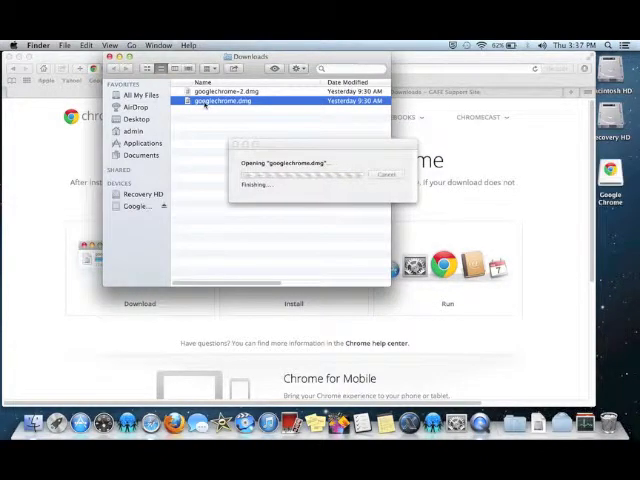
double_click(220, 100)
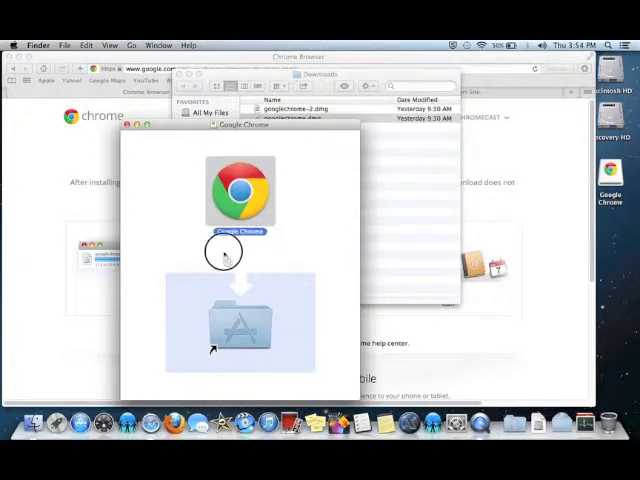
Step: Drag Google Chrome onto the Applications folder shortcut in the installer window
left_click_drag(240, 190, 240, 325)
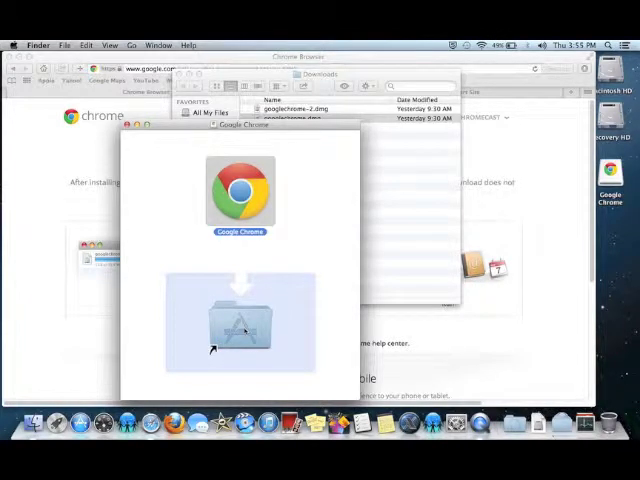
left_click_drag(240, 190, 240, 325)
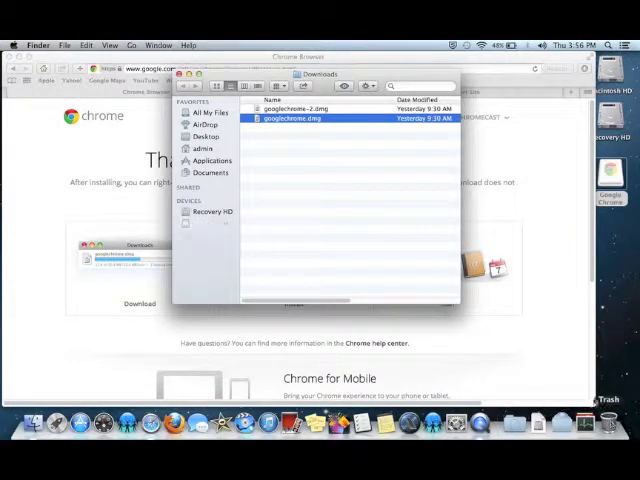
mouse_move(315, 176)
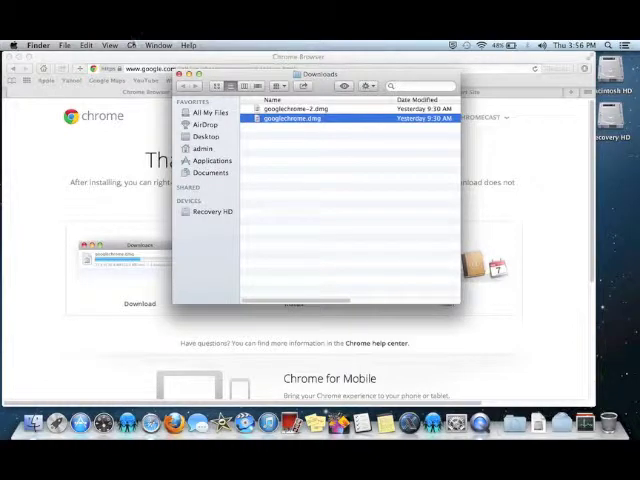
Step: Bring up Finder's Go menu after ejecting the Google Chrome disk image
left_click(125, 45)
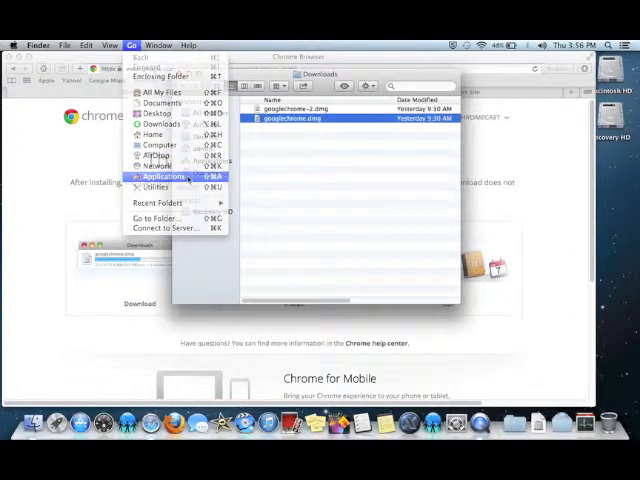
Step: Go to the Applications folder and select Google Chrome in the list
left_click(165, 177)
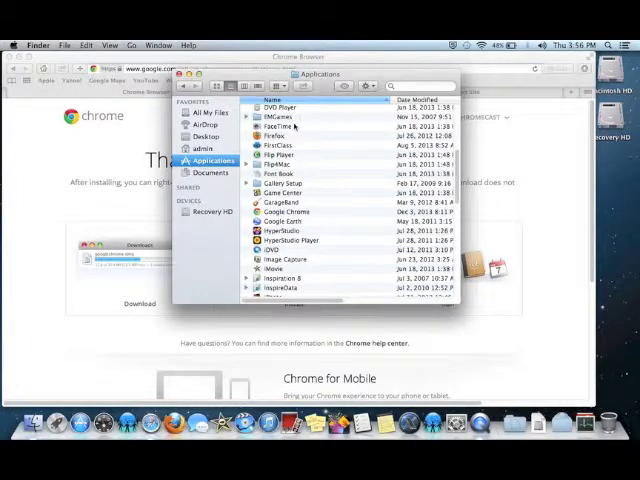
mouse_move(297, 147)
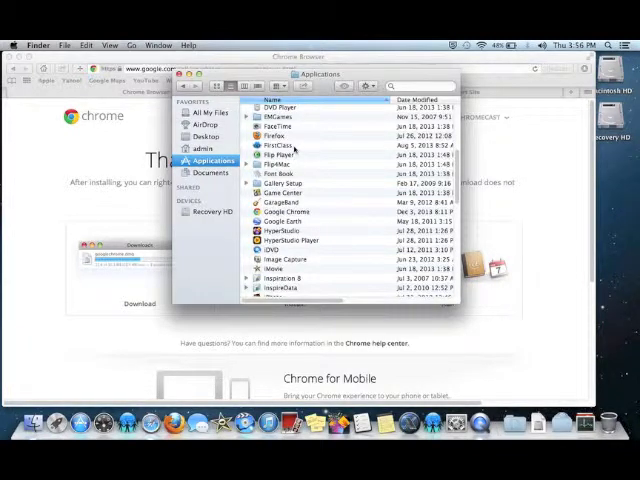
left_click(290, 211)
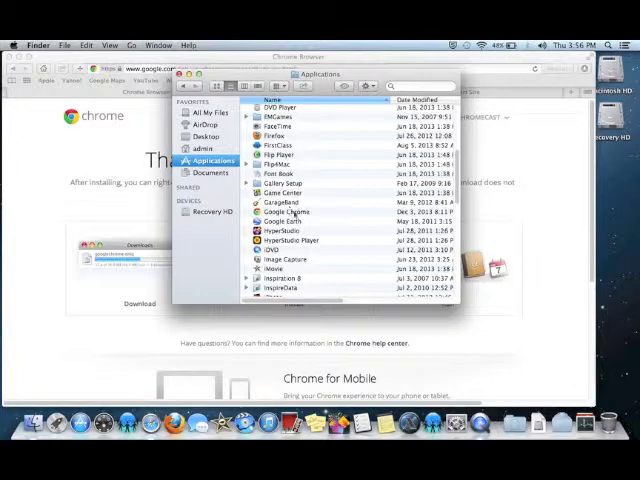
left_click(287, 211)
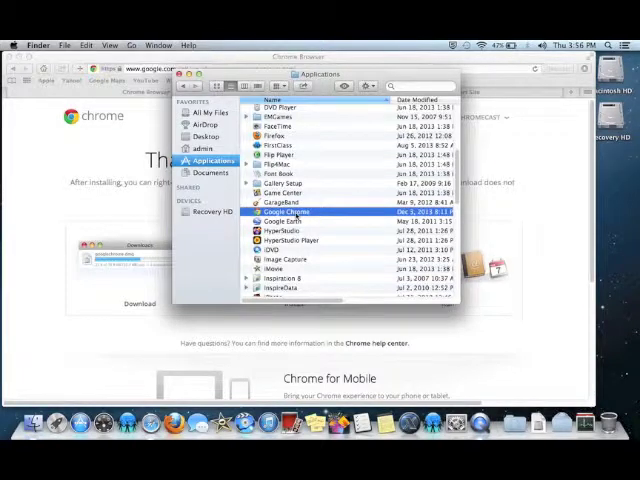